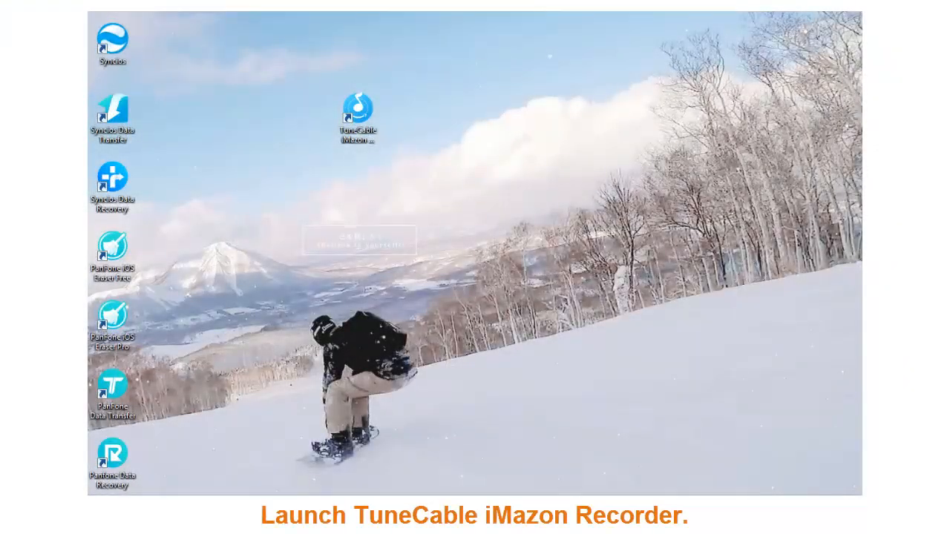
# Launch TuneCable iMazon Recorder from its desktop shortcut
pyautogui.click(357, 119)
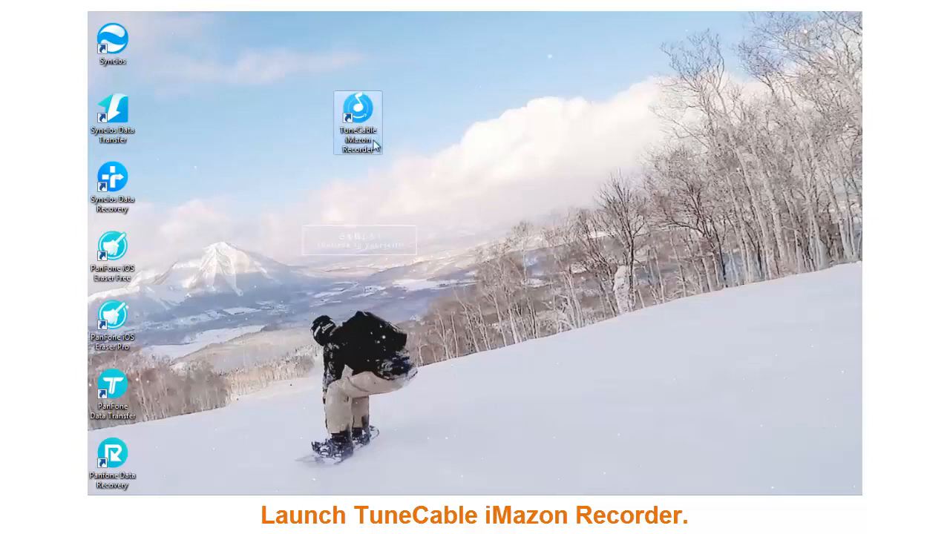
pyautogui.doubleClick(358, 119)
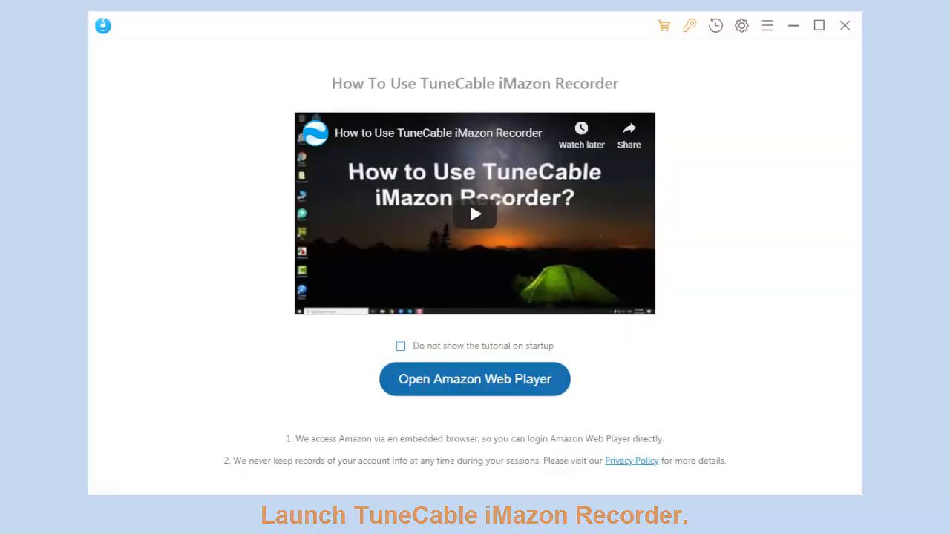
# Load the Amazon Music web player inside the recorder, signed in to the home page
pyautogui.click(475, 380)
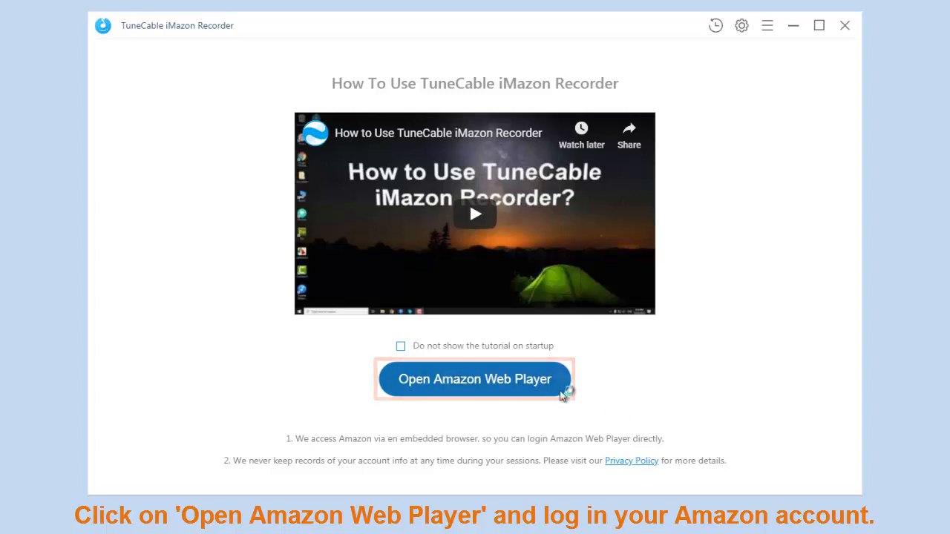
pyautogui.click(475, 380)
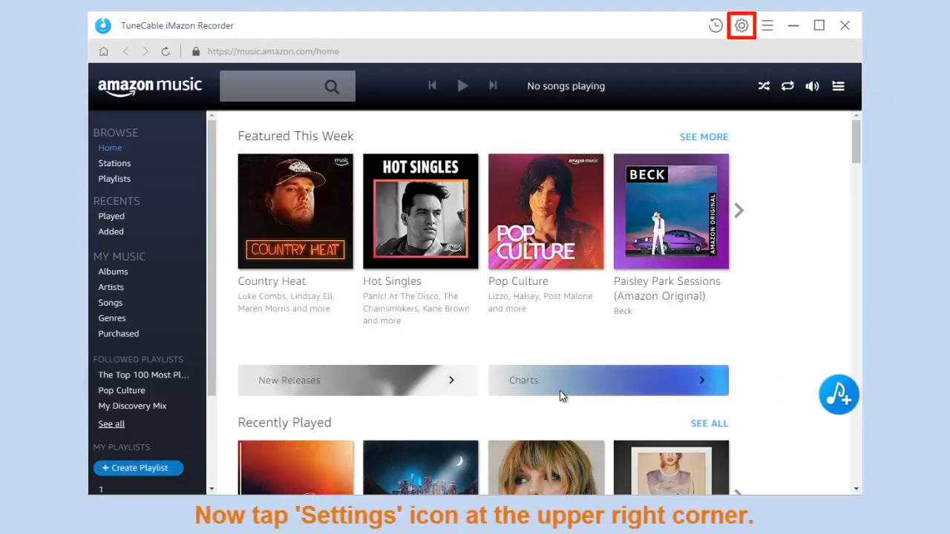
pyautogui.moveTo(690, 362)
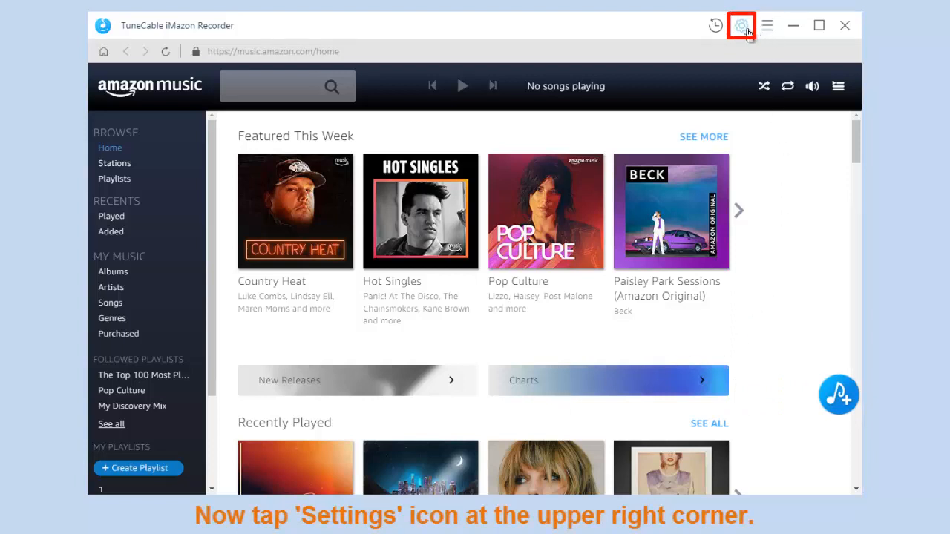
# Set the recorder's output format to MP3 at 256kbps and confirm the settings
pyautogui.click(742, 25)
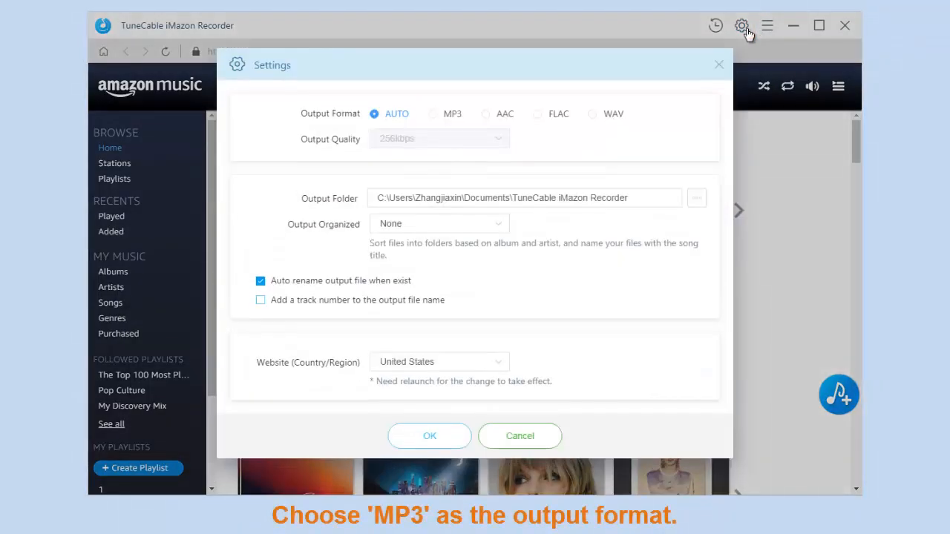
pyautogui.click(445, 112)
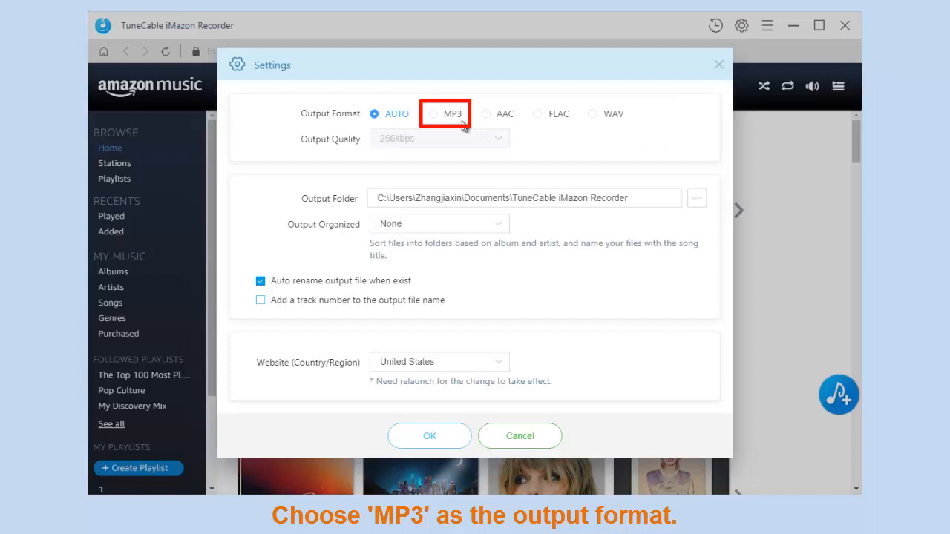
pyautogui.click(431, 113)
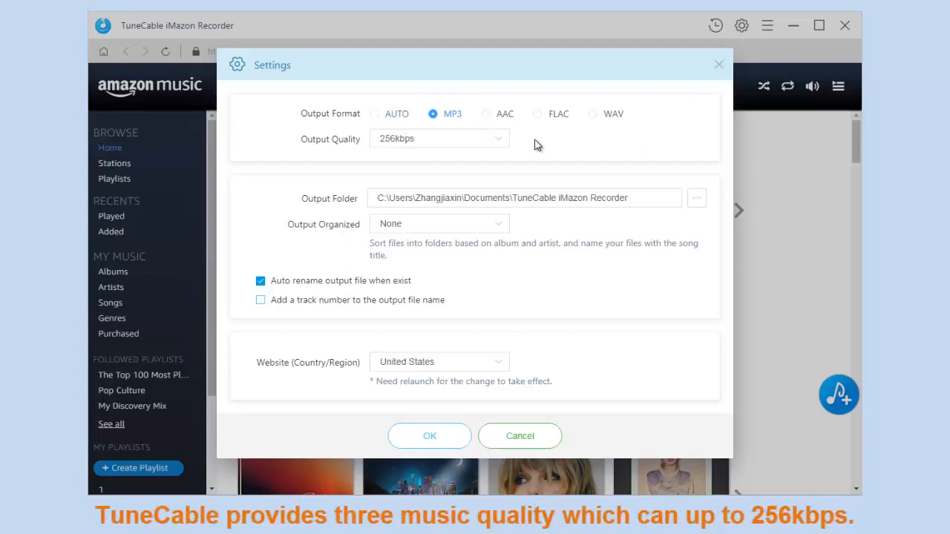
pyautogui.click(439, 139)
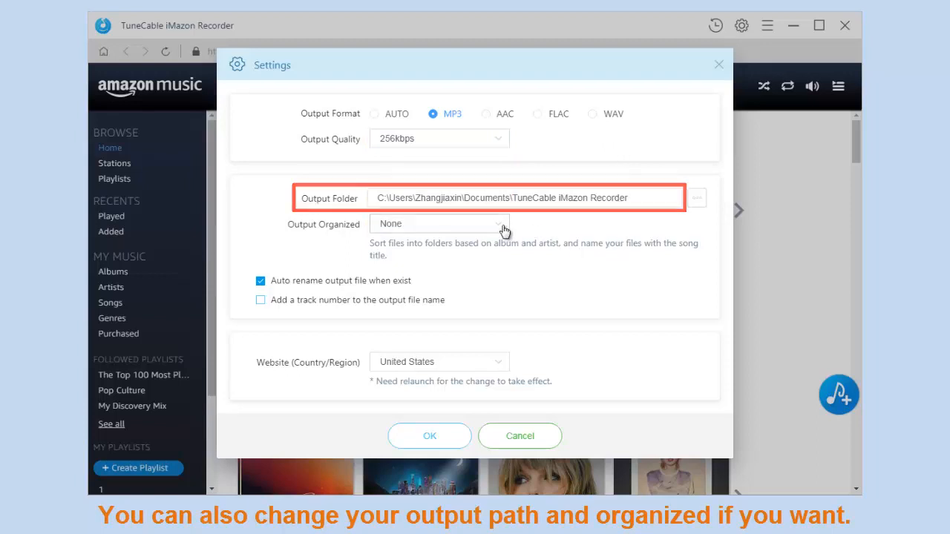
pyautogui.click(438, 223)
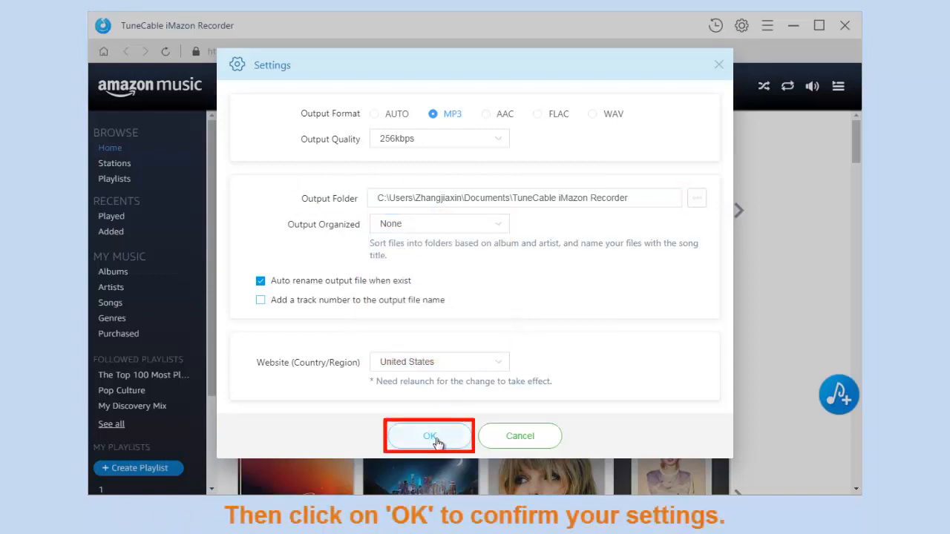
pyautogui.click(429, 437)
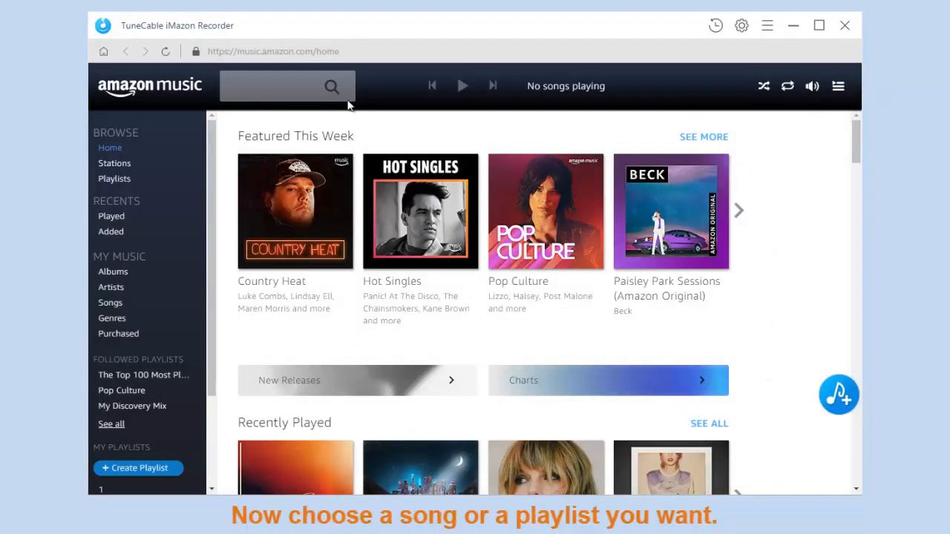
# Search 'bad guy', open the album result and add its track for conversion
pyautogui.click(297, 85)
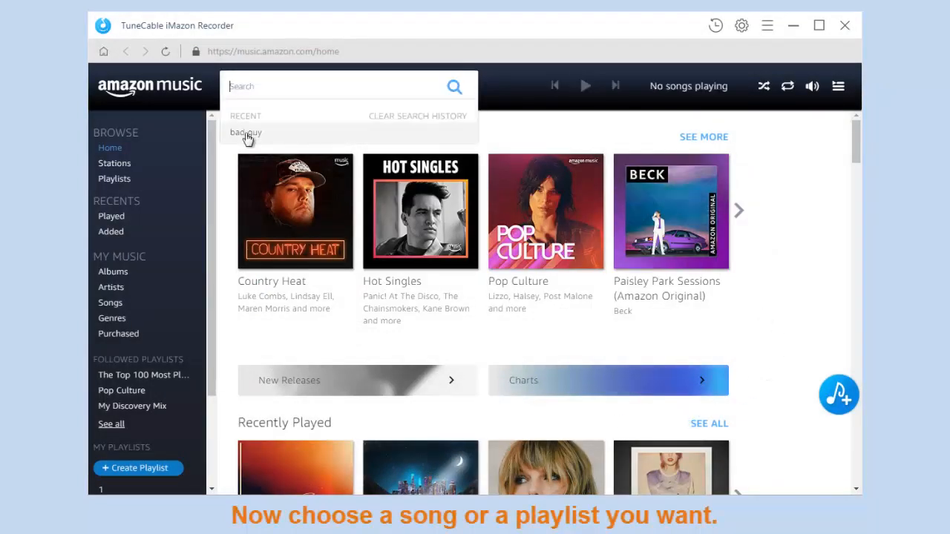
pyautogui.click(245, 133)
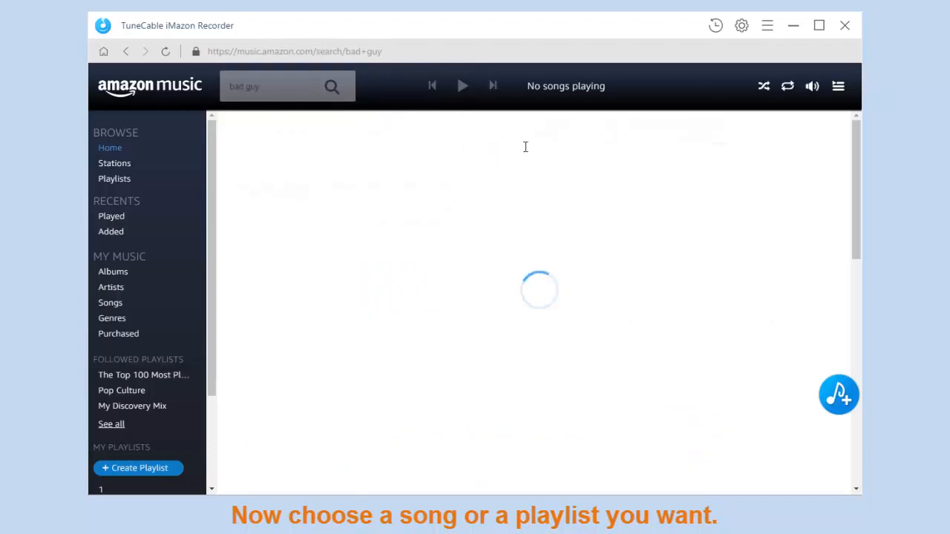
pyautogui.click(331, 86)
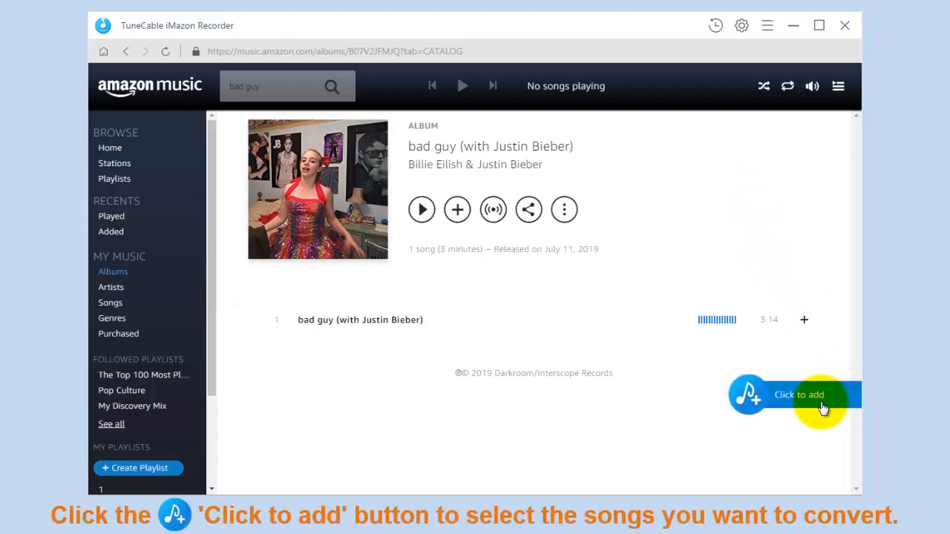
pyautogui.click(798, 395)
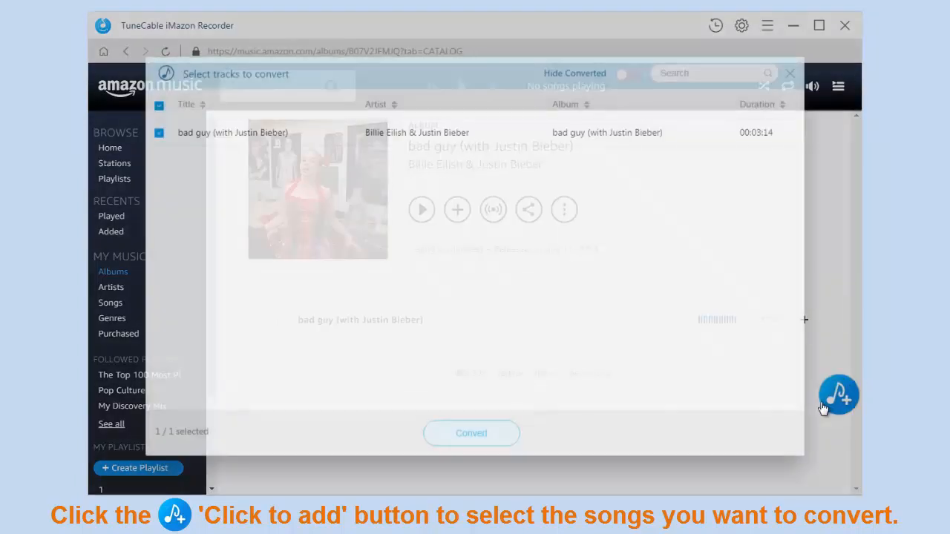
# Convert the selected 'bad guy (with Justin Bieber)' track to MP3
pyautogui.click(837, 394)
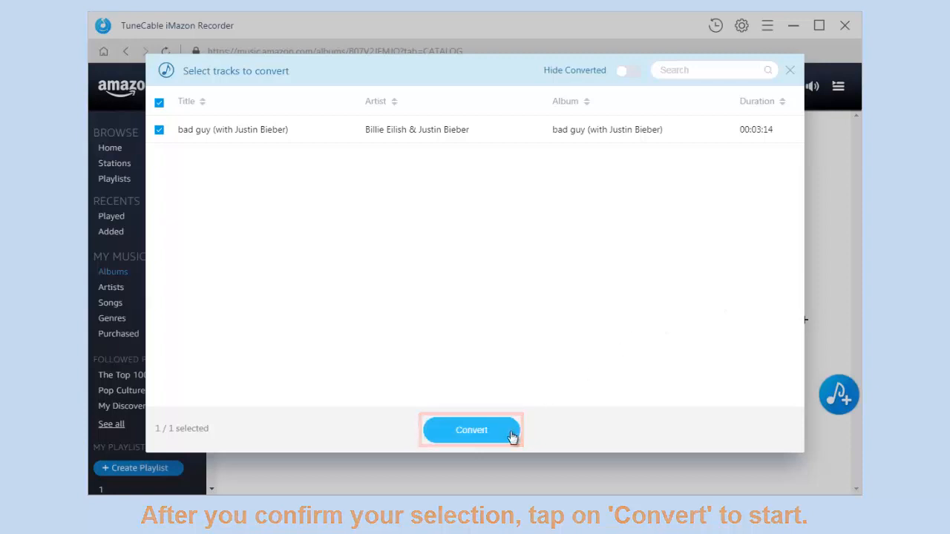
pyautogui.click(470, 430)
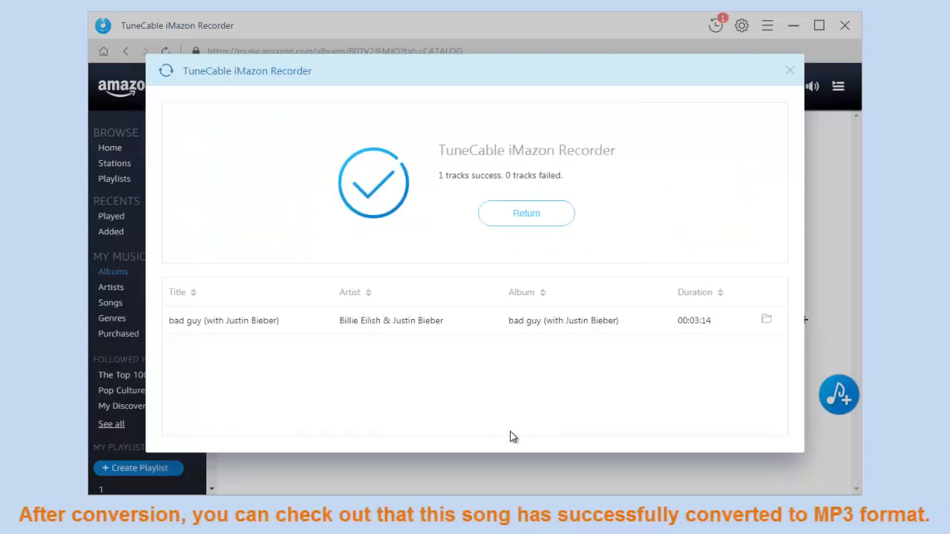
# Show the converted MP3 file in the output folder with its track details
pyautogui.click(766, 319)
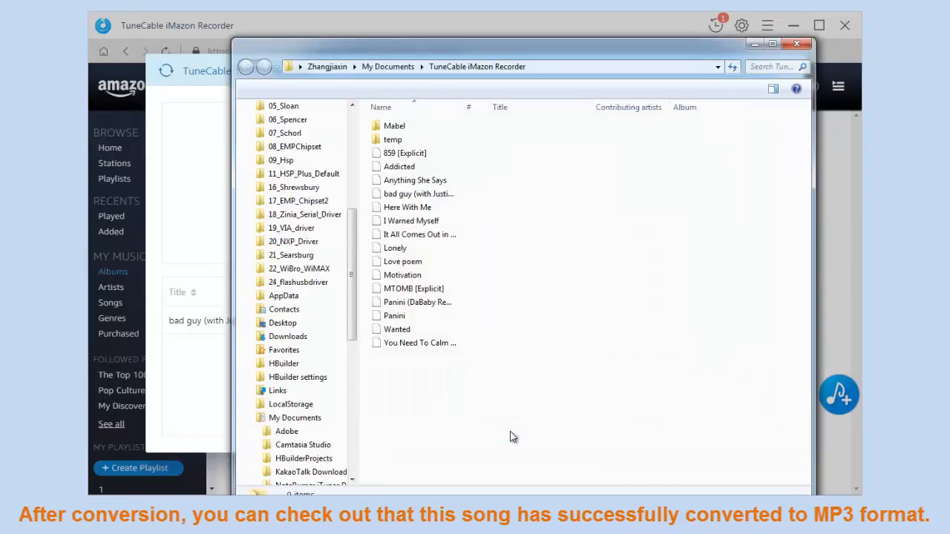
pyautogui.click(419, 193)
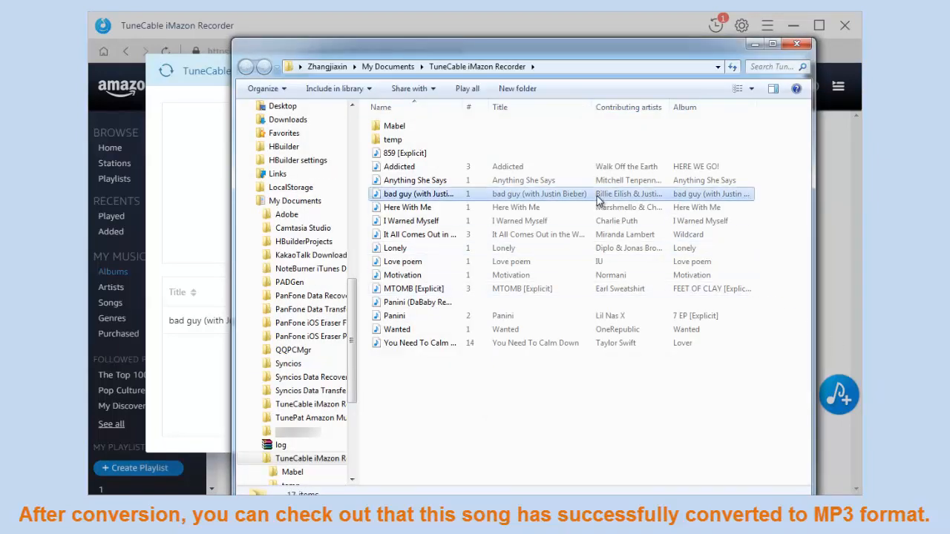